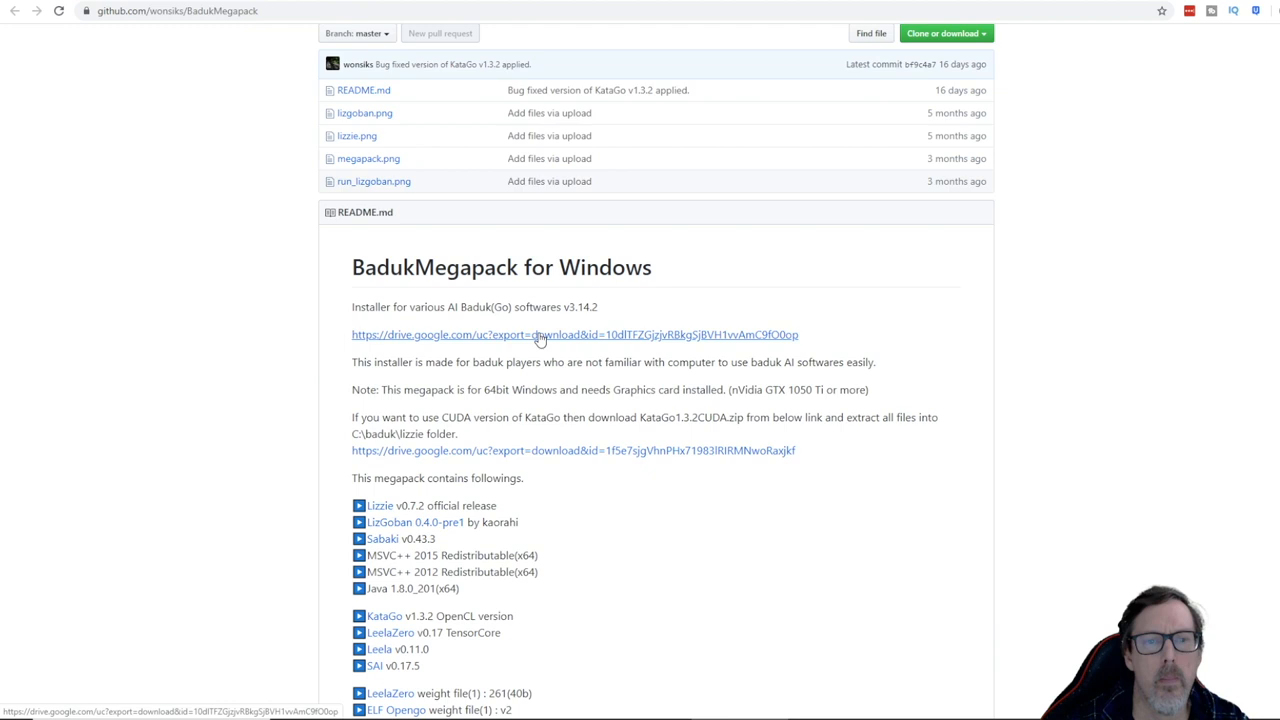
Step: Follow the README's drive.google.com link to the Windows installer download page
{"action": "left_click", "coordinate": [576, 334]}
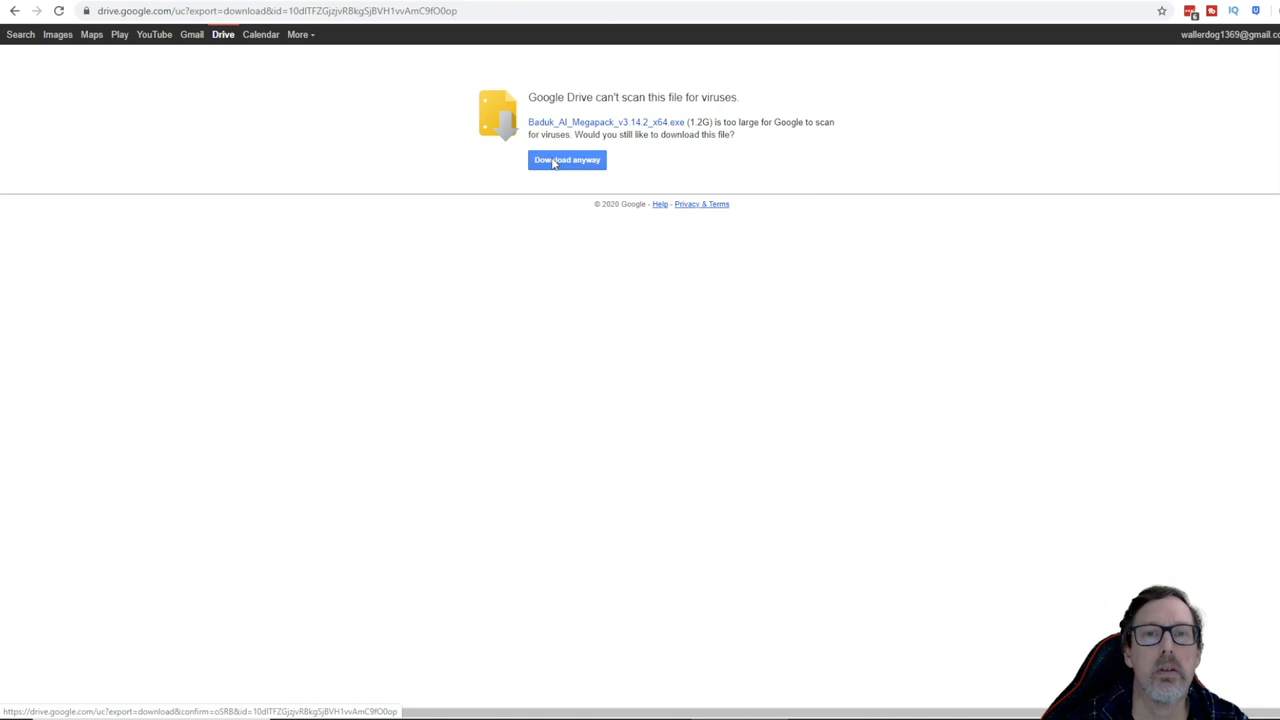
Step: Confirm 'Download anyway' so the 1.2 GB installer .exe downloads despite the virus-scan warning
{"action": "left_click", "coordinate": [566, 160]}
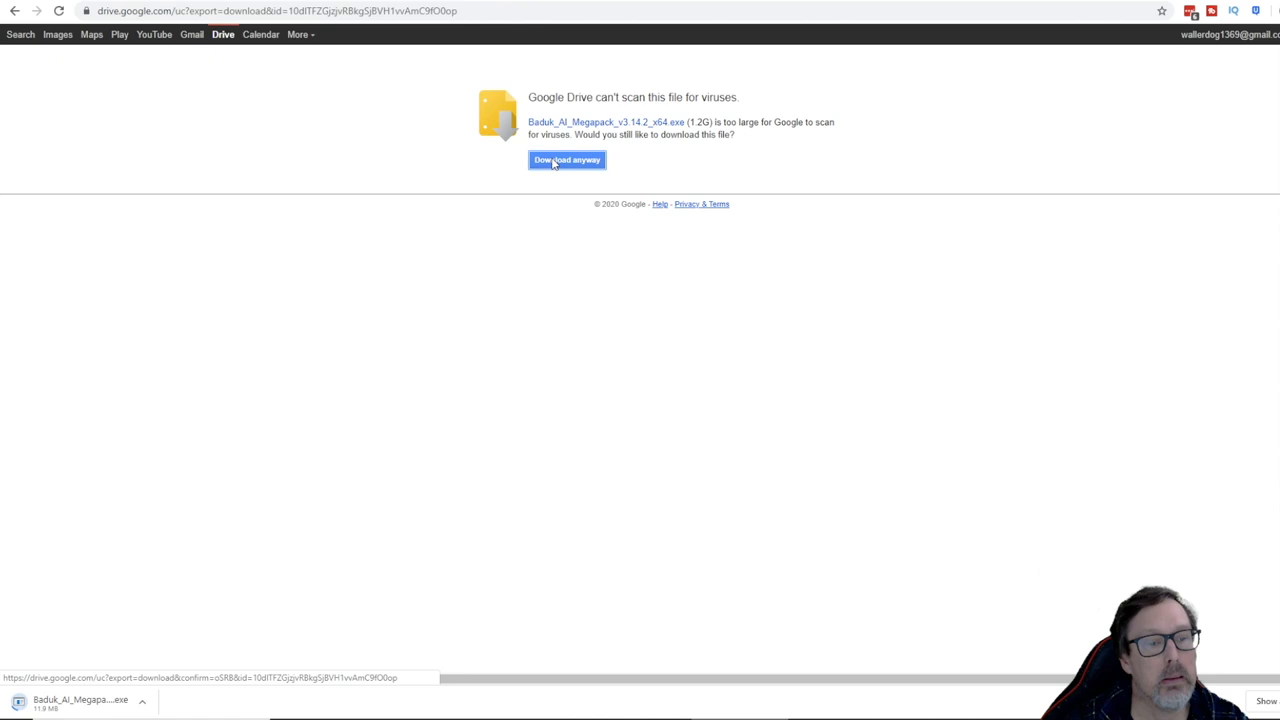
{"action": "left_click", "coordinate": [568, 160]}
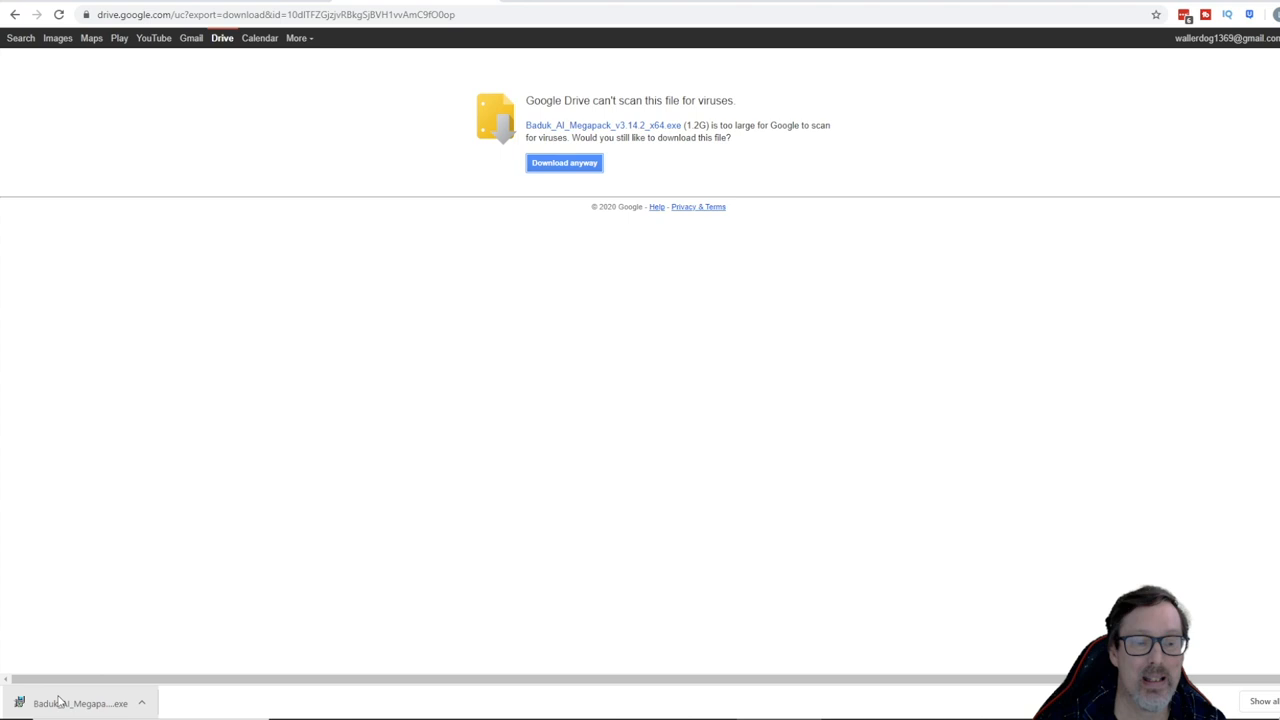
{"action": "mouse_move", "coordinate": [128, 488]}
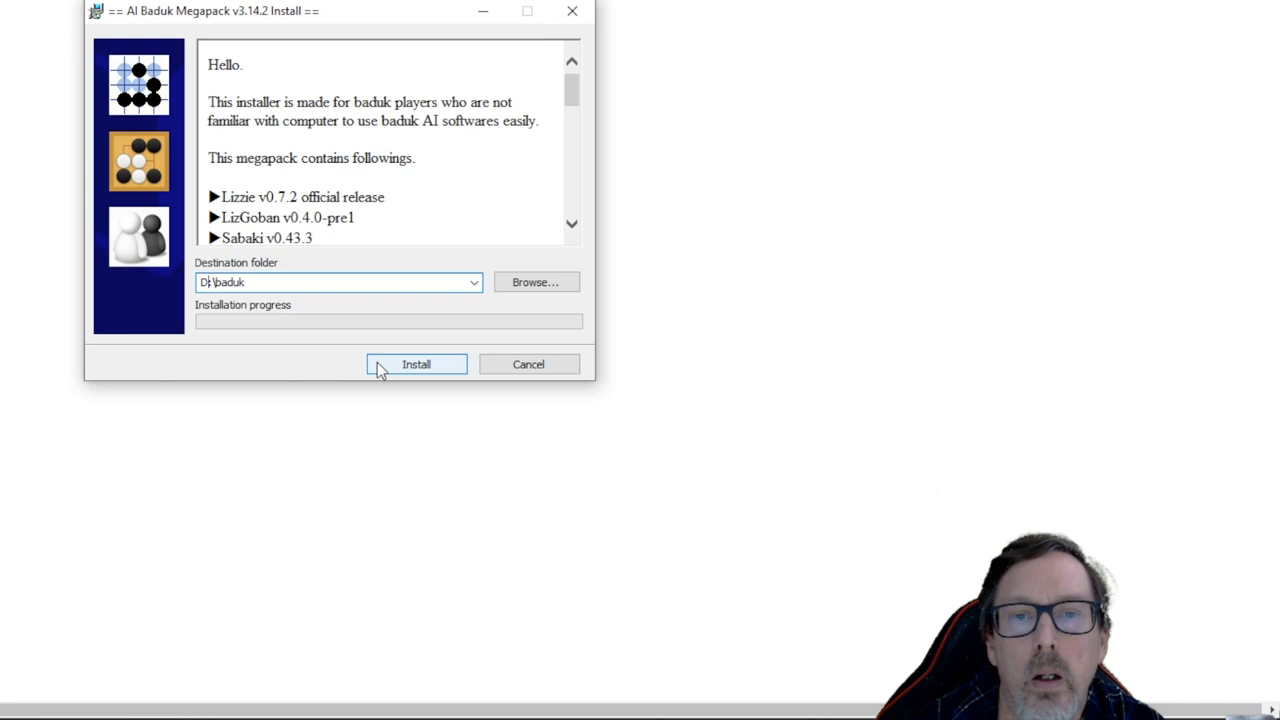
Step: Start installing the megapack into the default D:\baduk destination folder
{"action": "left_click", "coordinate": [416, 364]}
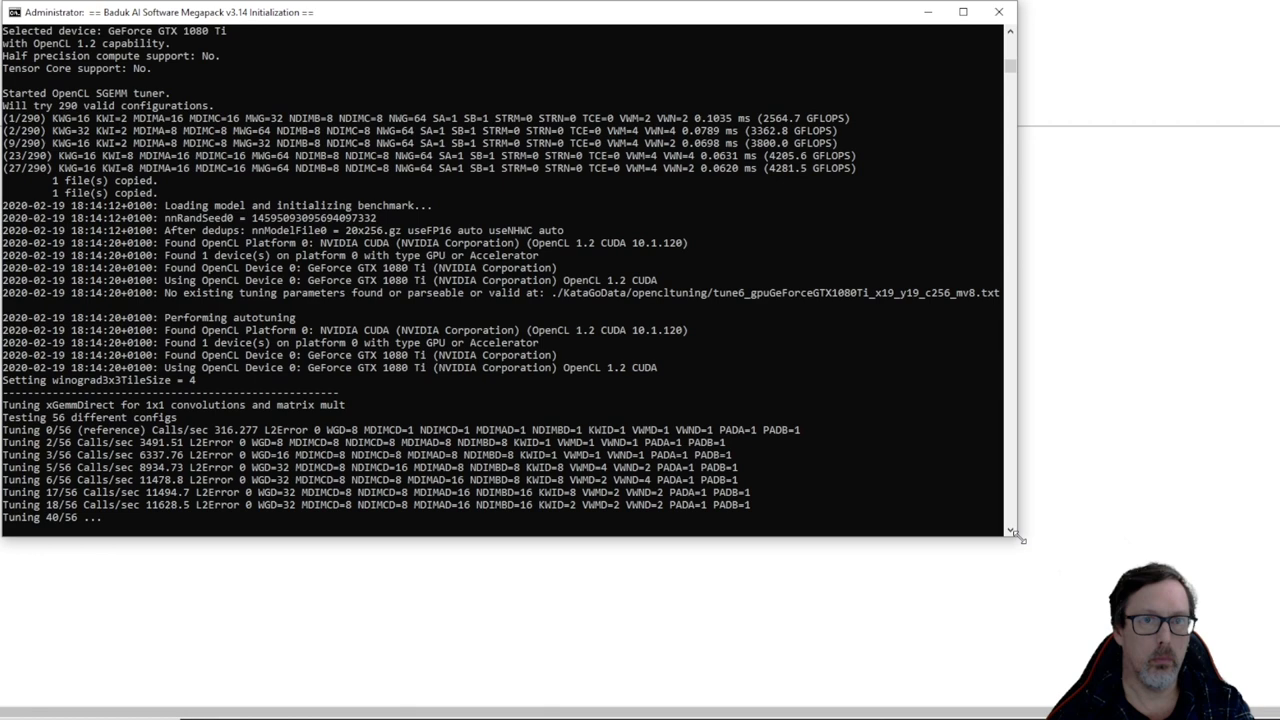
Step: Let the initialization console run KataGo's OpenCL tuner on the GTX 1080 Ti to completion
{"action": "scroll", "scroll_direction": "down", "scroll_amount": 3}
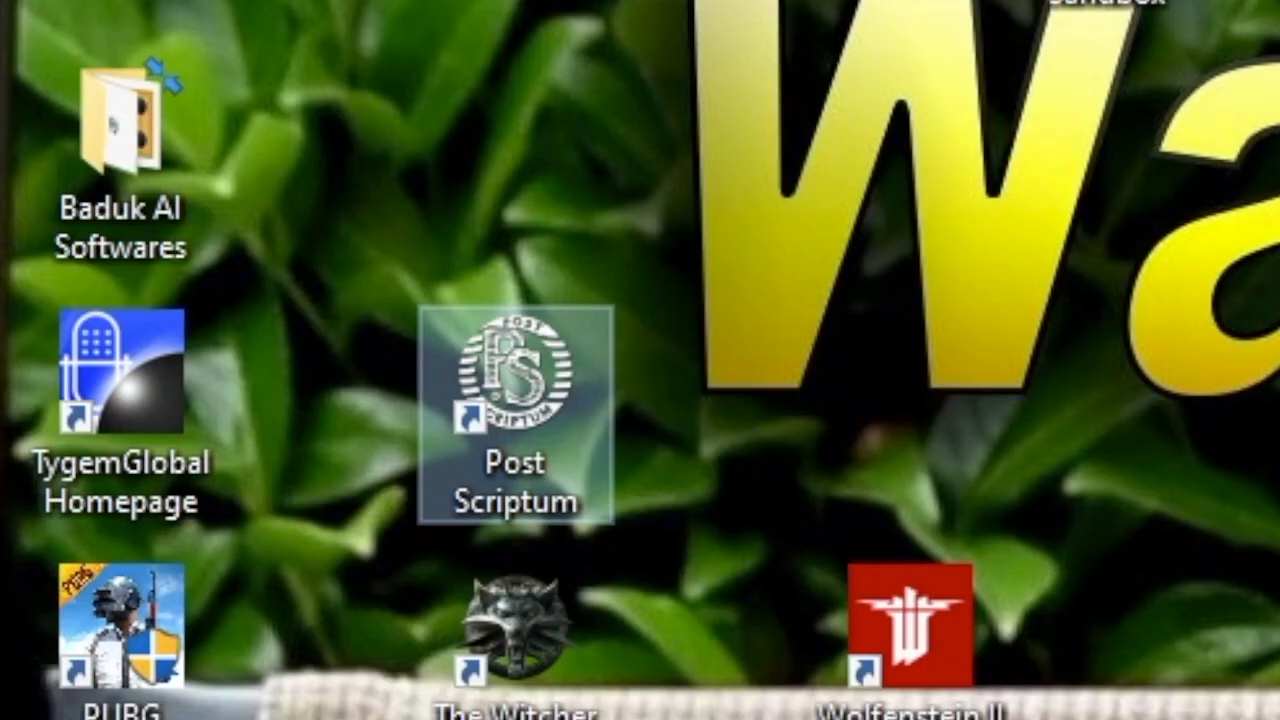
{"action": "mouse_move", "coordinate": [324, 380]}
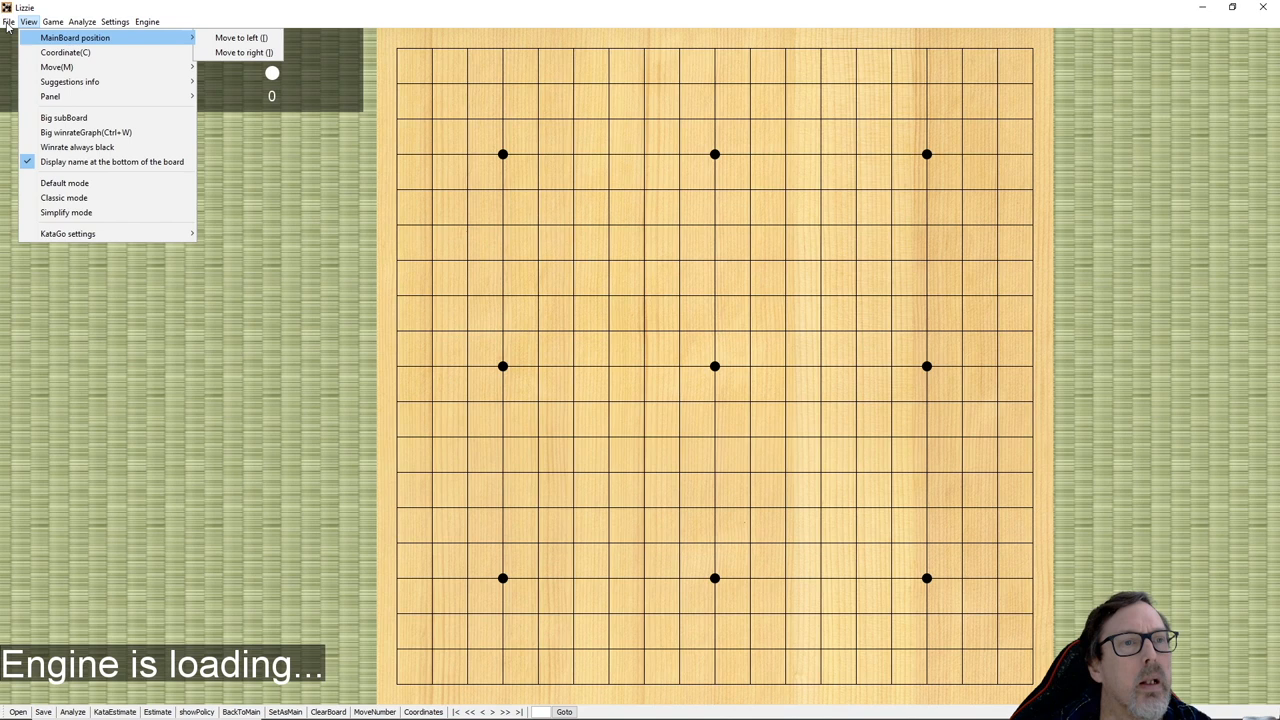
Step: Bring up Lizzie's File > Open dialog to browse for an SGF game record
{"action": "left_click", "coordinate": [8, 20]}
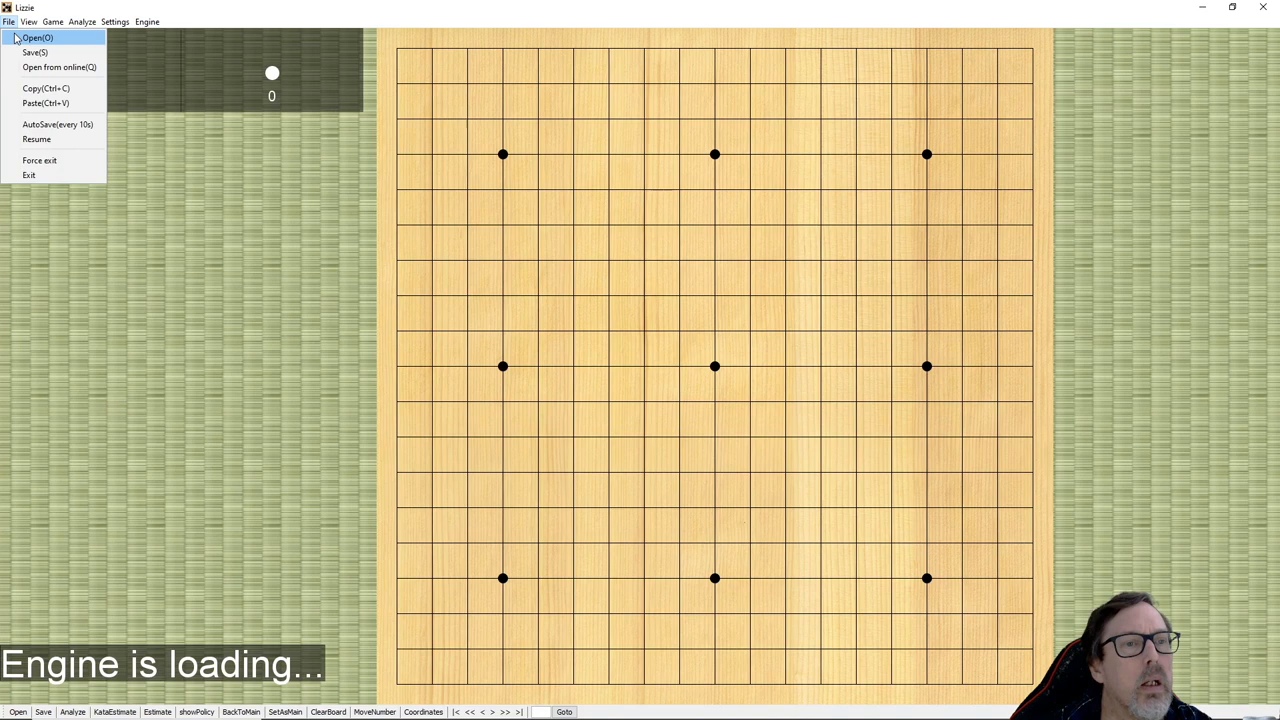
{"action": "left_click", "coordinate": [36, 36]}
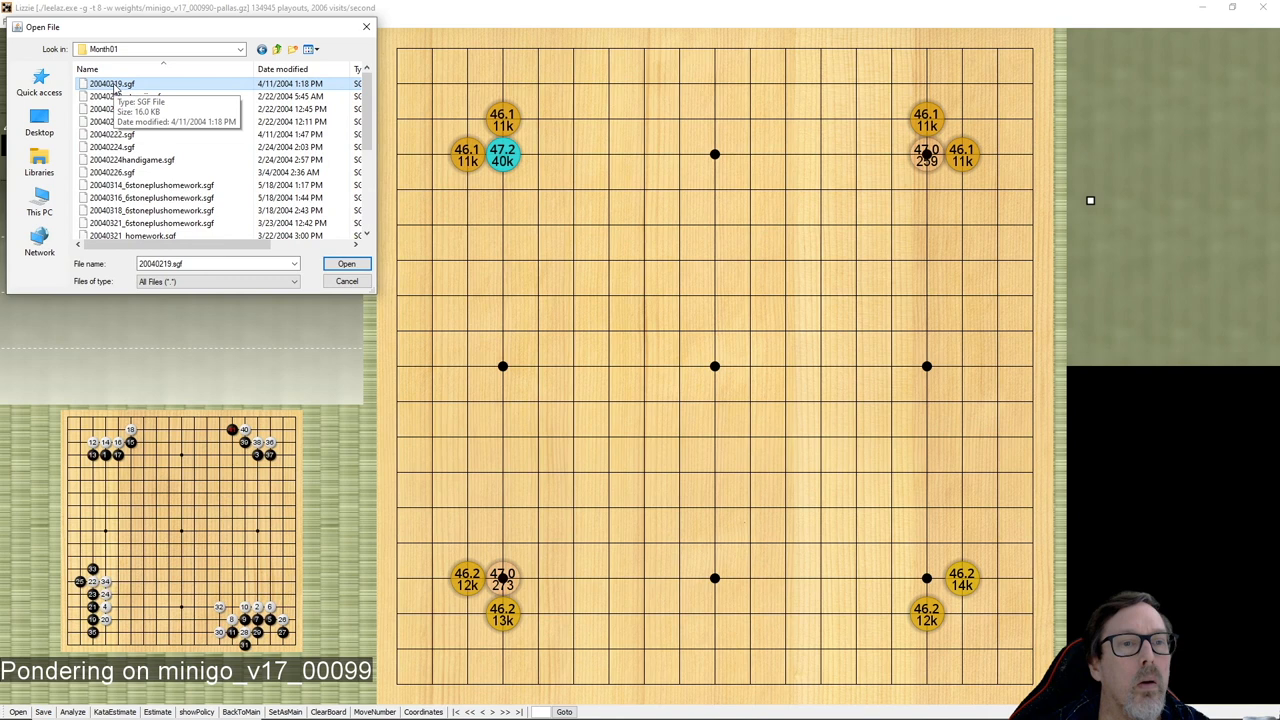